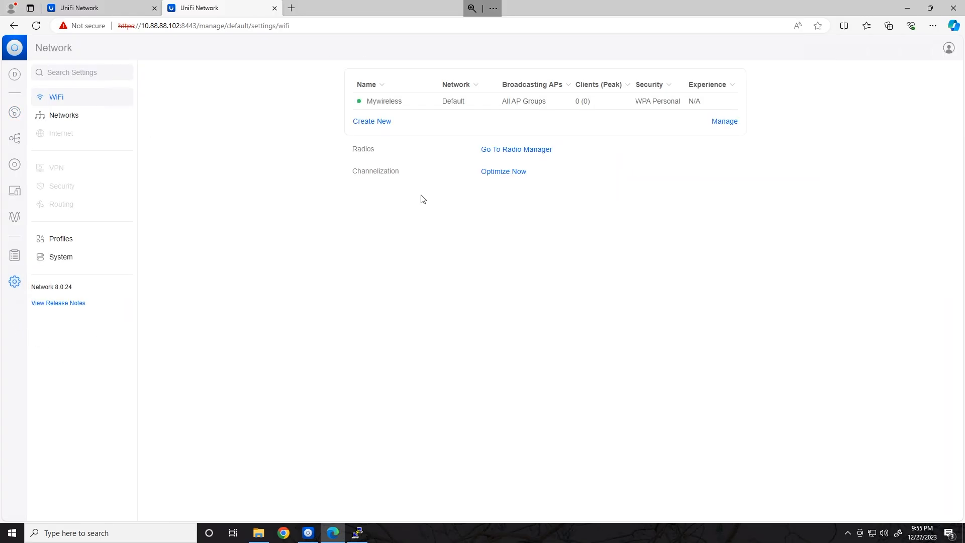
# Step: Begin exporting the Default site from the old controller's System settings
pyautogui.click(61, 256)
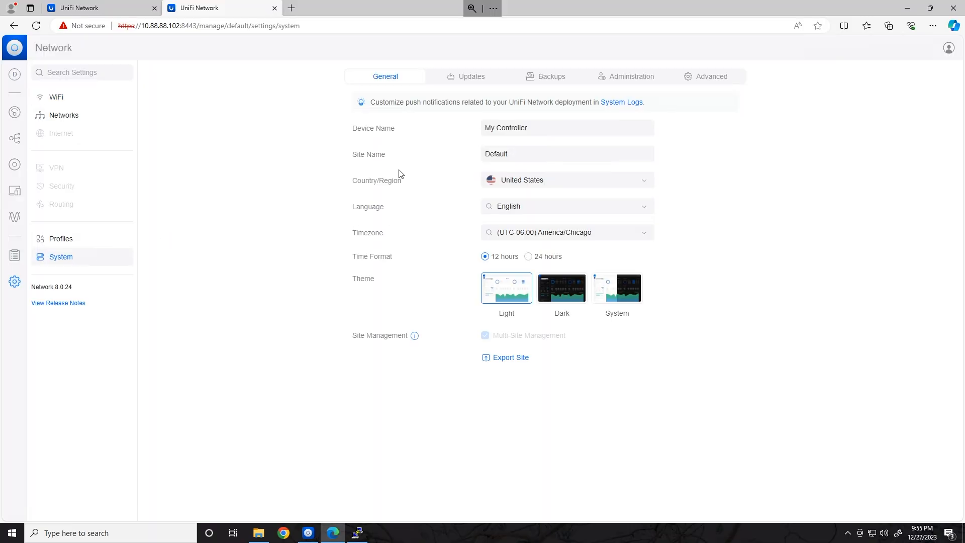
pyautogui.click(511, 357)
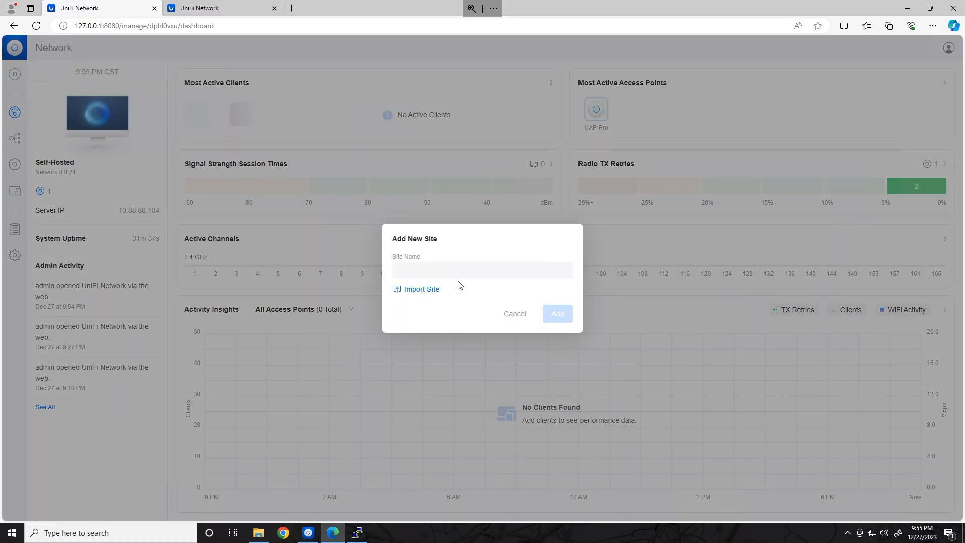
# Step: Import the network_site_Default_v8.0.24.unf export into the new controller's Add New Site form
pyautogui.click(422, 288)
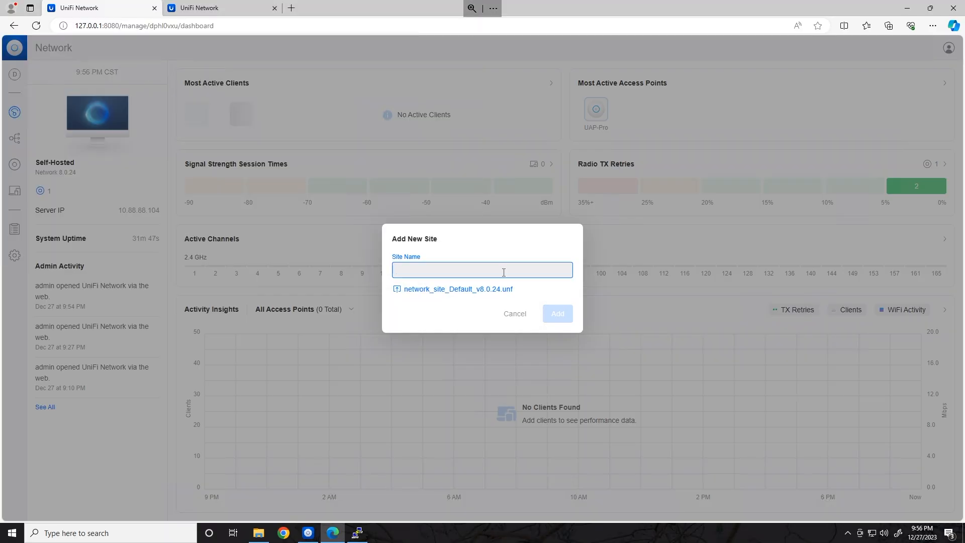
pyautogui.click(556, 314)
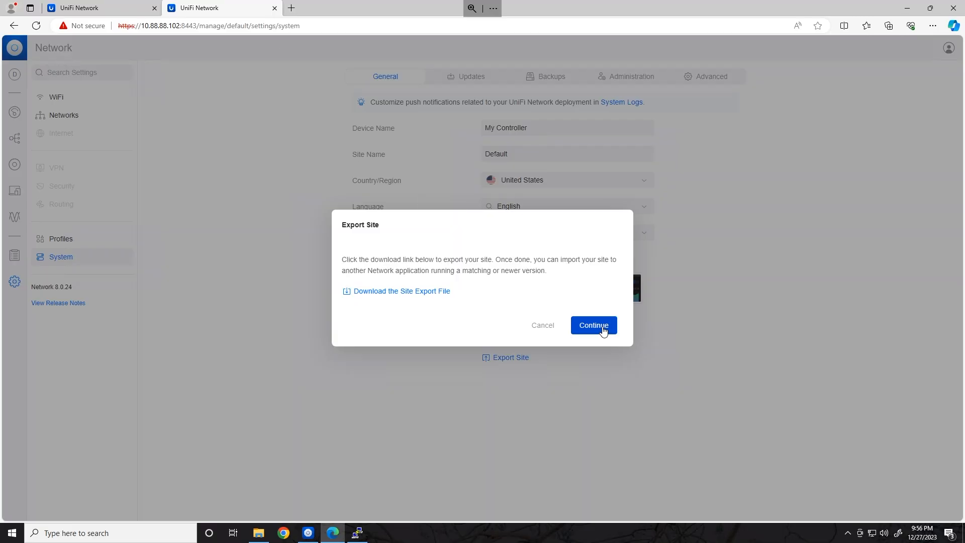
# Step: Migrate the UAP-Pro access point to inform host 10.88.88.104
pyautogui.click(593, 325)
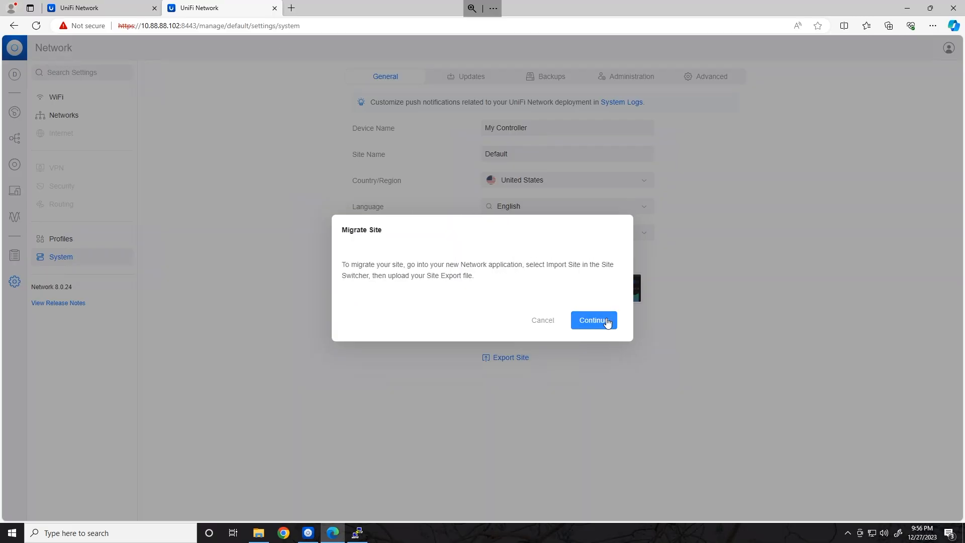
pyautogui.click(594, 320)
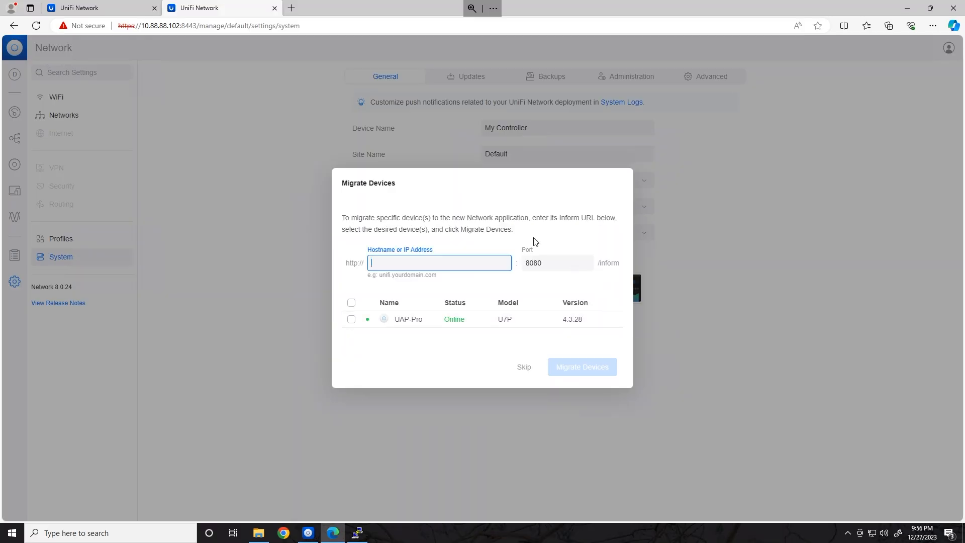
pyautogui.write('10.88.88.104')
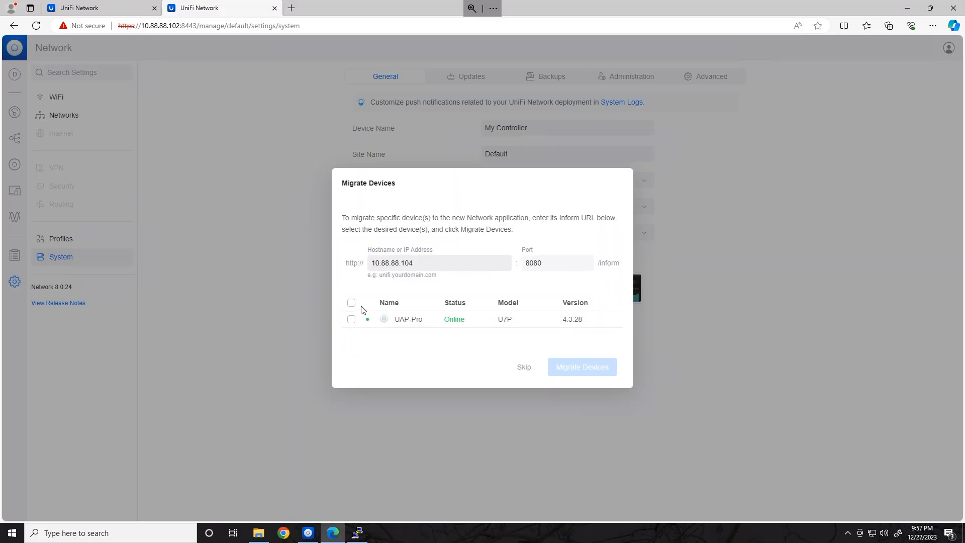
pyautogui.click(581, 366)
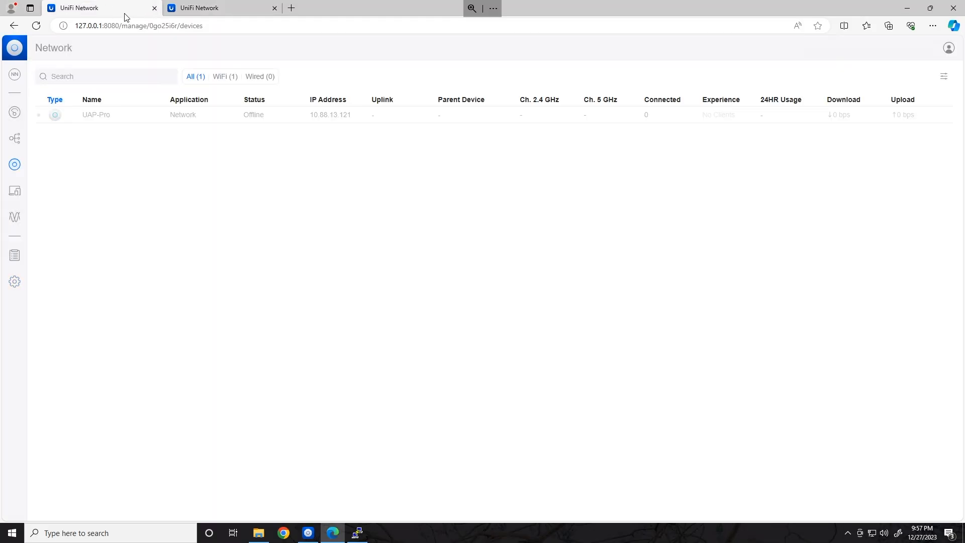
pyautogui.moveTo(206, 148)
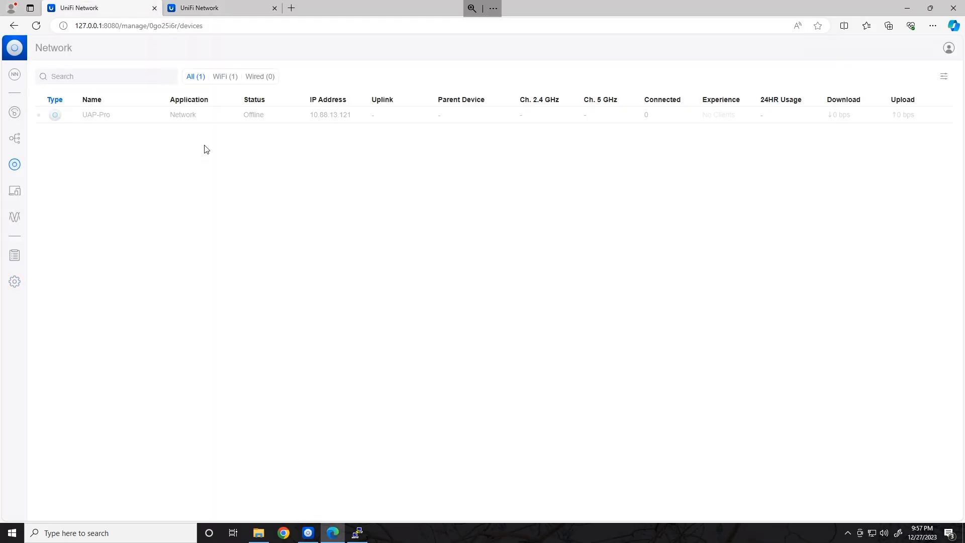
pyautogui.moveTo(218, 136)
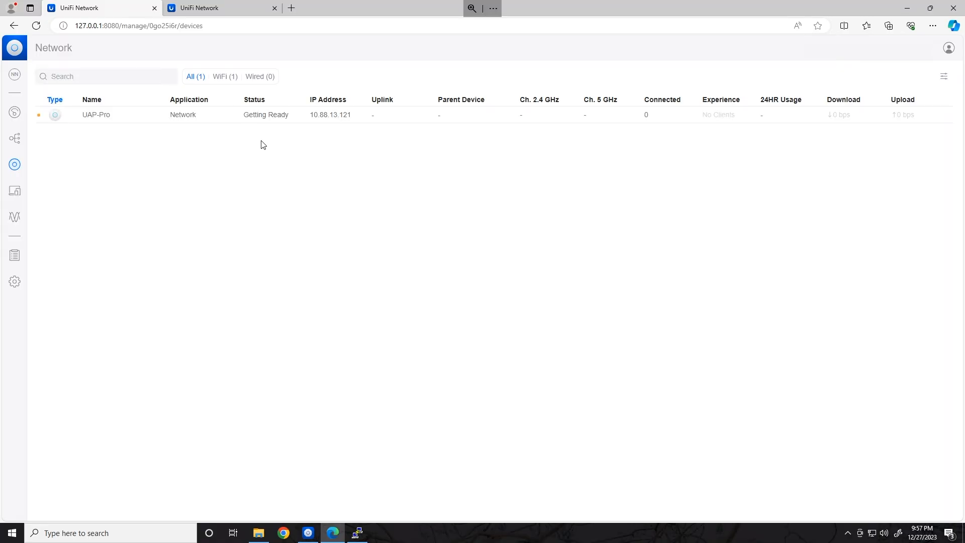
# Step: Check the UAP-Pro shows Getting Ready, then view the site list showing New Name
pyautogui.click(216, 8)
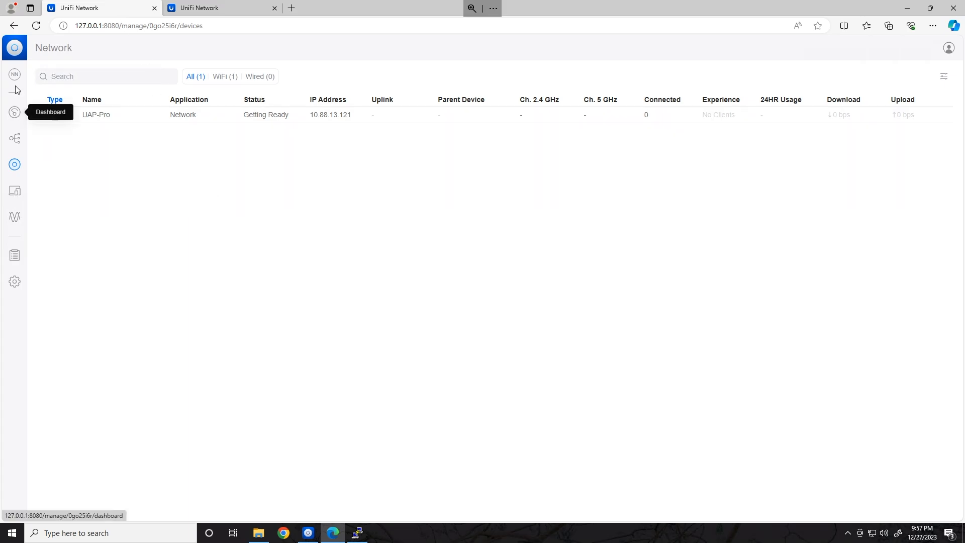
pyautogui.click(14, 73)
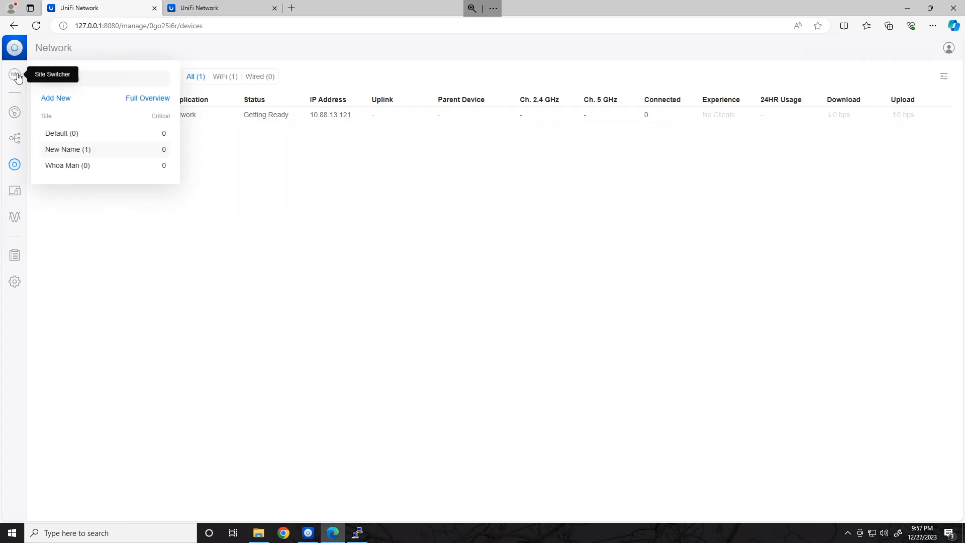